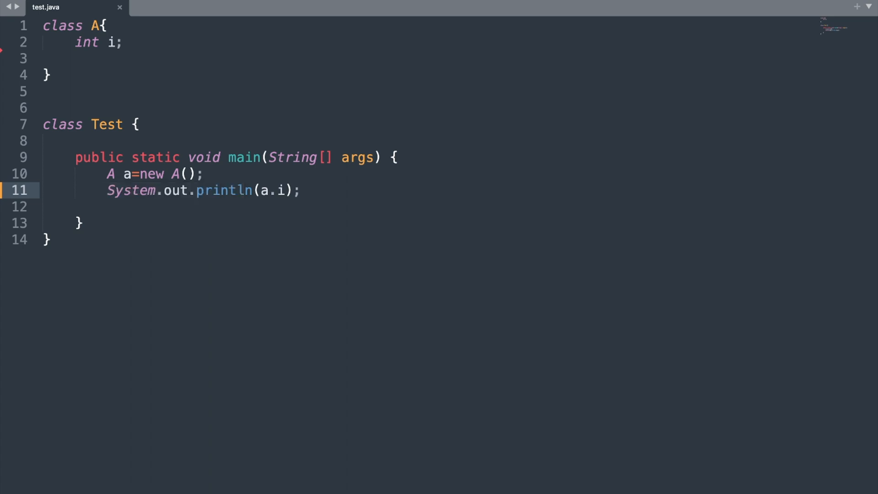
Step: Bring the Terminal window to the front from the Java source
left_click(301, 191)
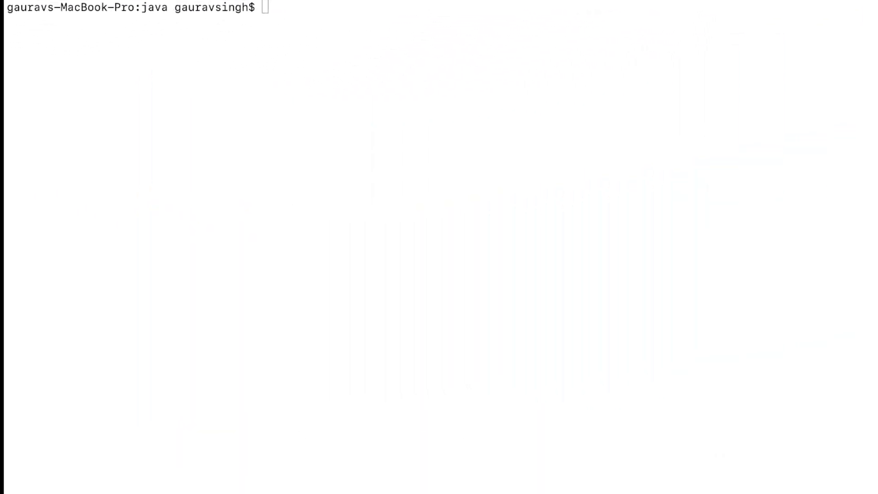
Step: Clear the terminal screen and recompile with javac Test.java
type("clear")
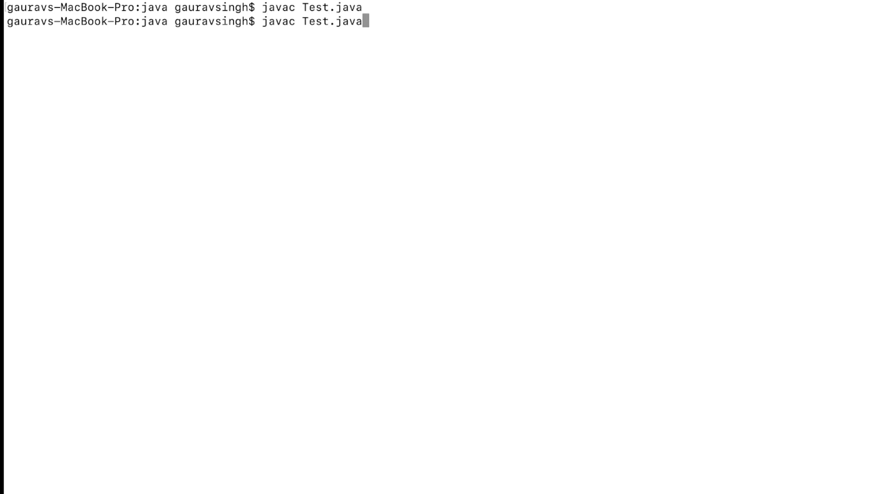
key("Return")
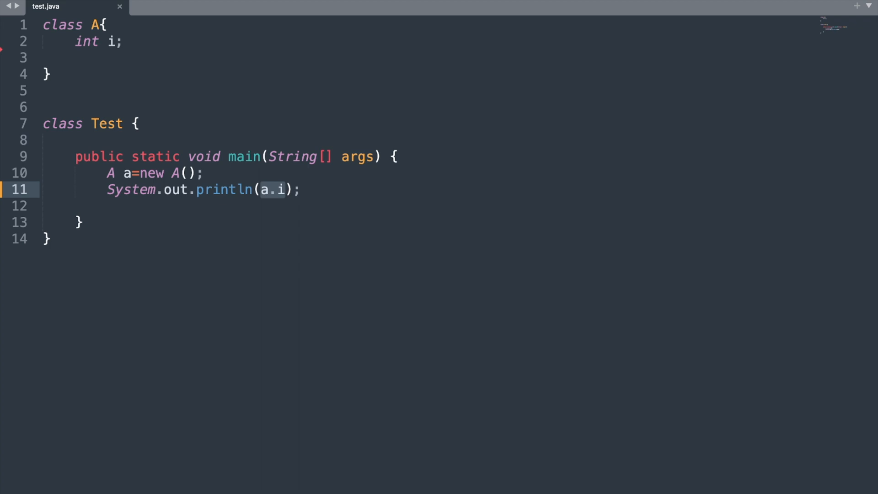
Step: Insert a blank line inside class A directly below the int i; field
left_click(76, 58)
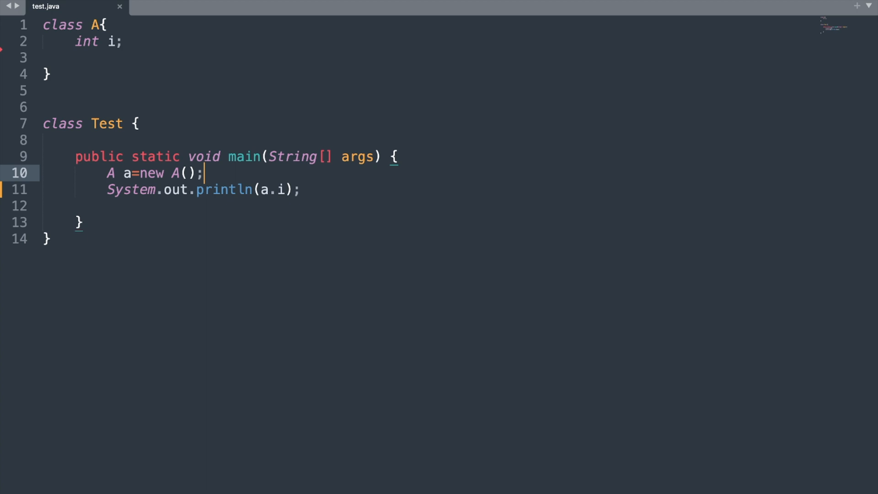
key("enter")
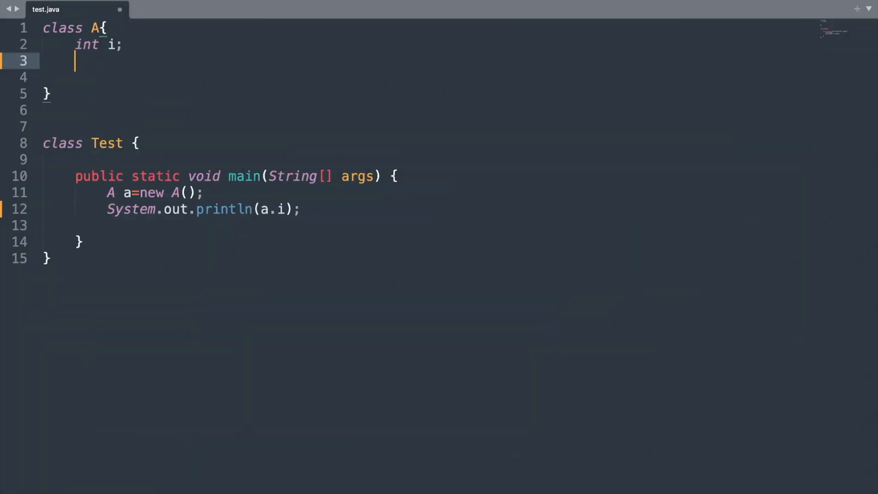
Step: Write the empty no-argument constructor A(){} under int i and check it
type("A")
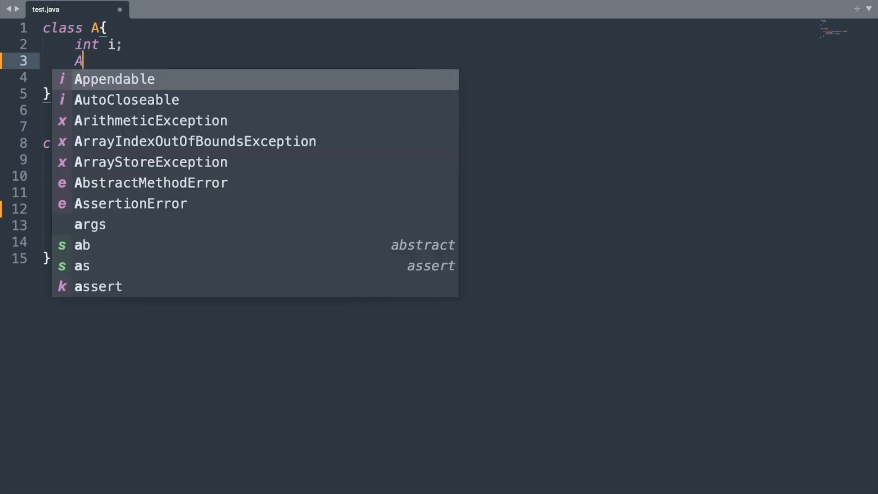
type("()")
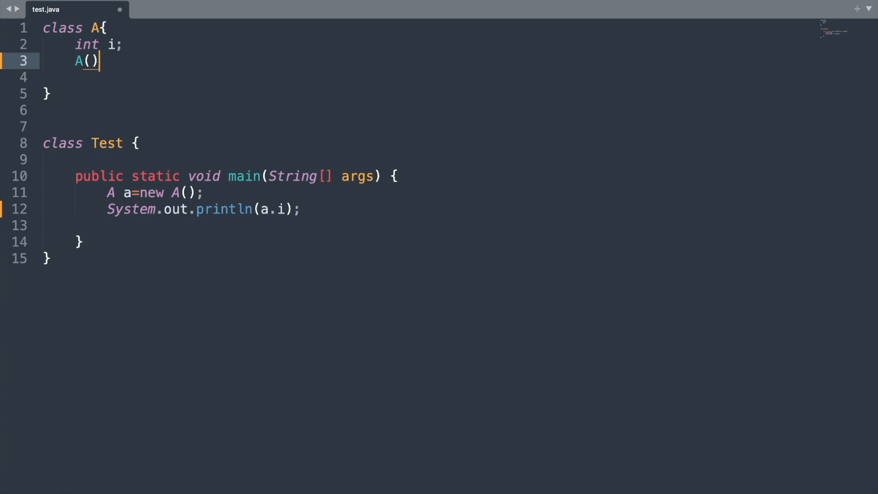
type("{}")
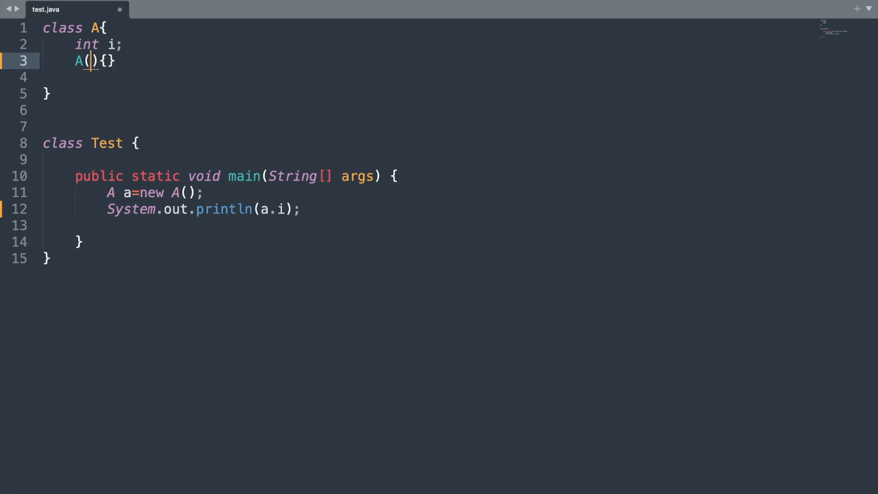
left_click(79, 61)
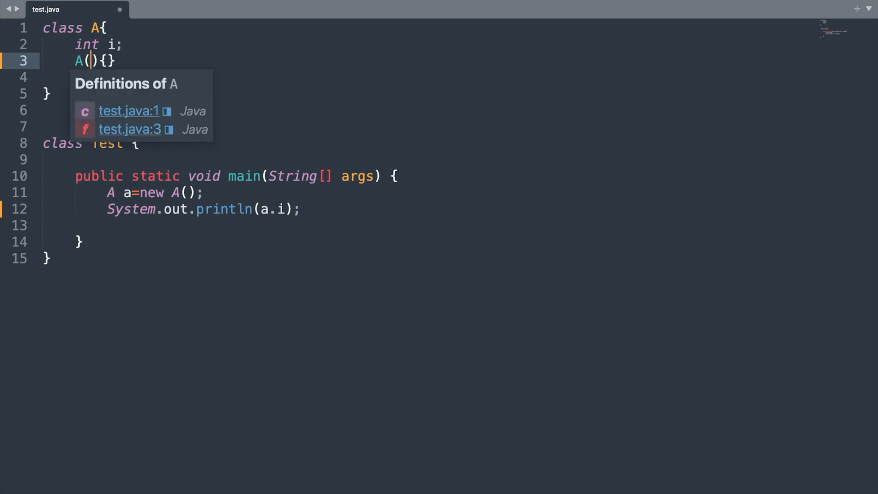